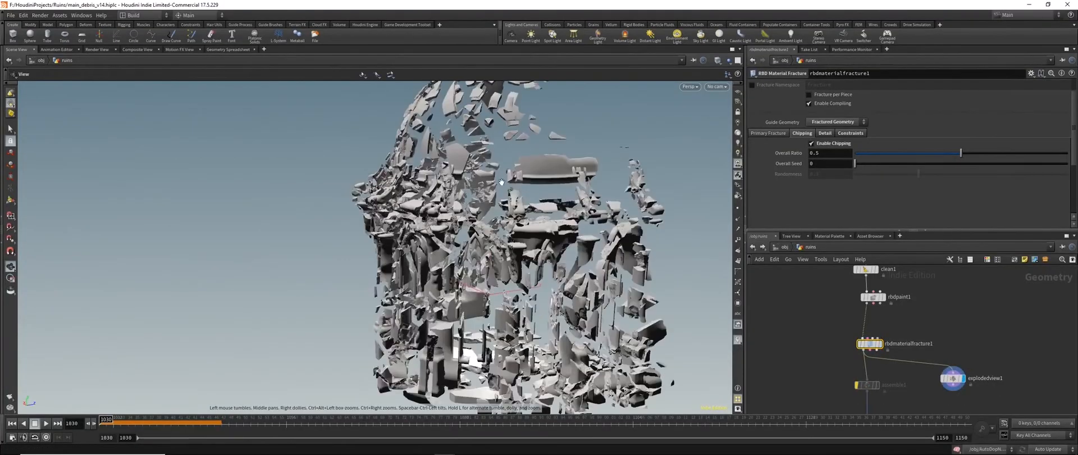
Step: Load flip_v32.hiplc to show the beachtank_initial ocean source over rock and sand terrain
{"action": "left_click", "coordinate": [823, 132]}
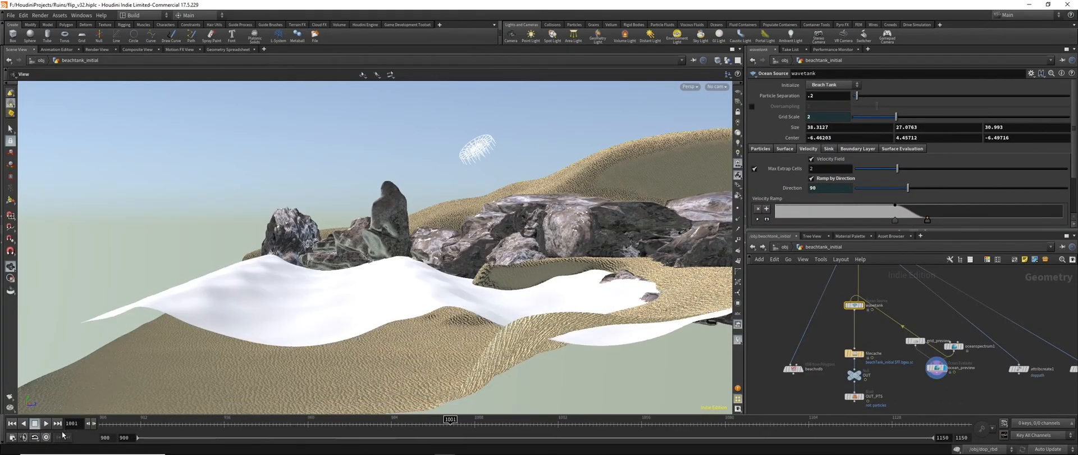
Step: Load mesh_v56.hiplc and show the comp1 composite of explosion and smoke over waves
{"action": "left_click", "coordinate": [35, 423]}
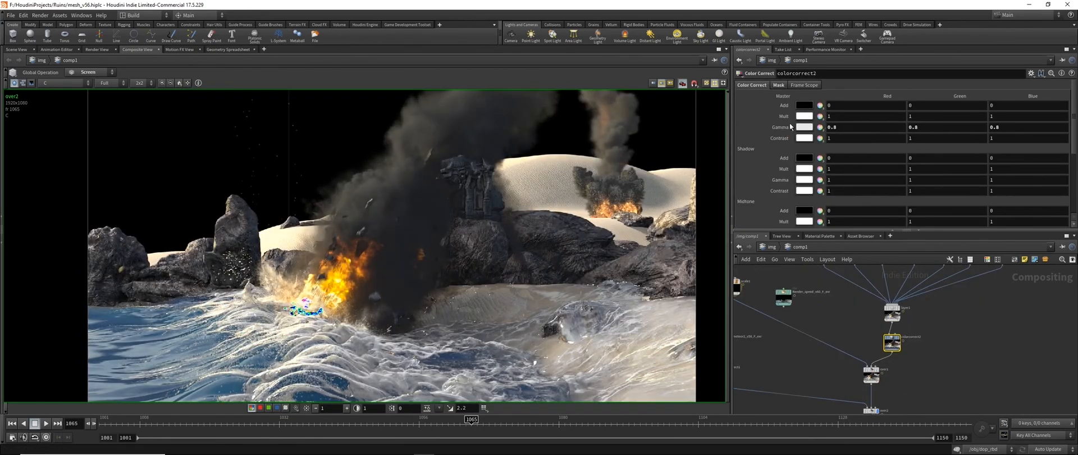
Step: Drag the colorcorrect2 Master value ladder to Mult 2.3 and Gamma 0.7
{"action": "left_click_drag", "start_coordinate": [832, 127], "coordinate": [756, 127]}
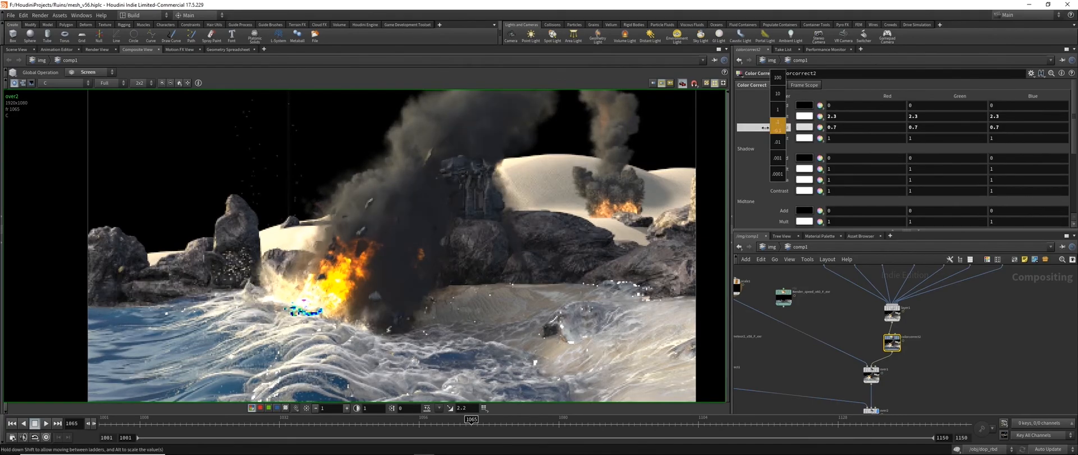